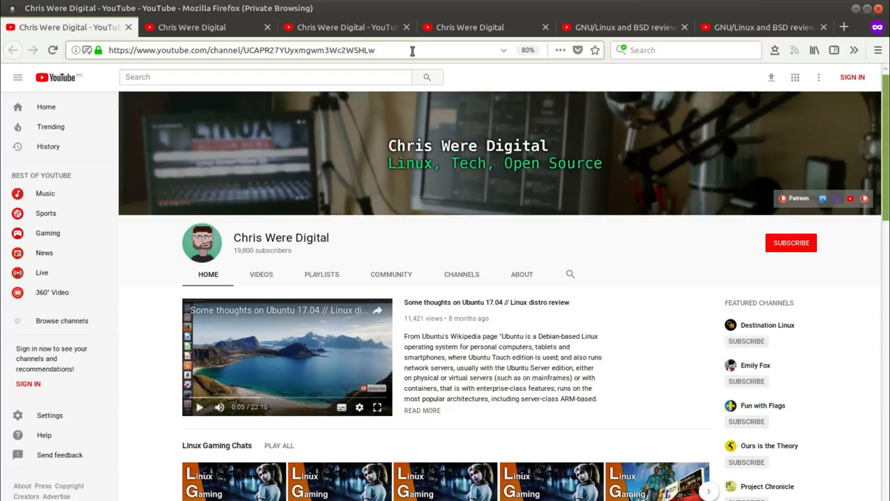
Select the channel ID in the YouTube channel page's address bar.
{"action": "left_click", "coordinate": [376, 49]}
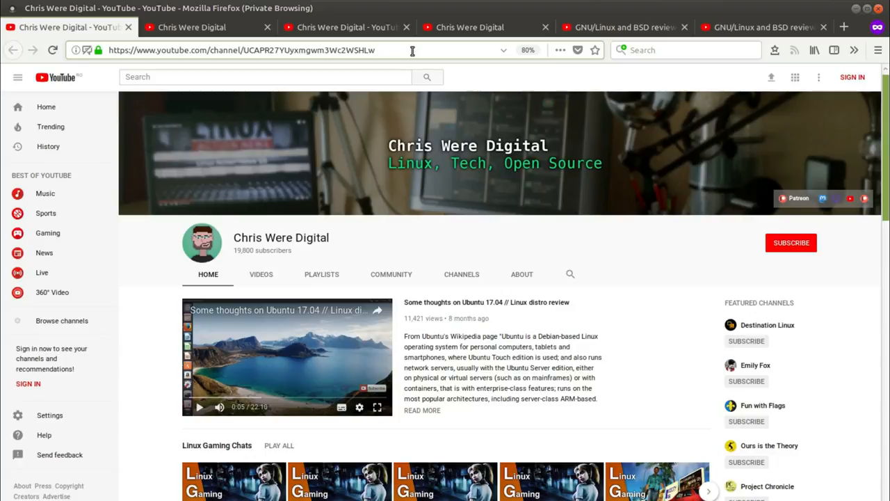
{"action": "mouse_move", "coordinate": [520, 201]}
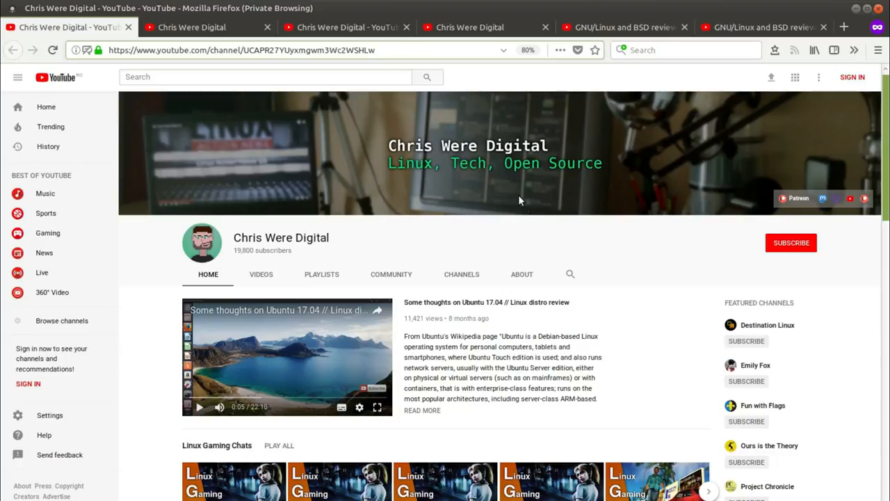
{"action": "mouse_move", "coordinate": [541, 235]}
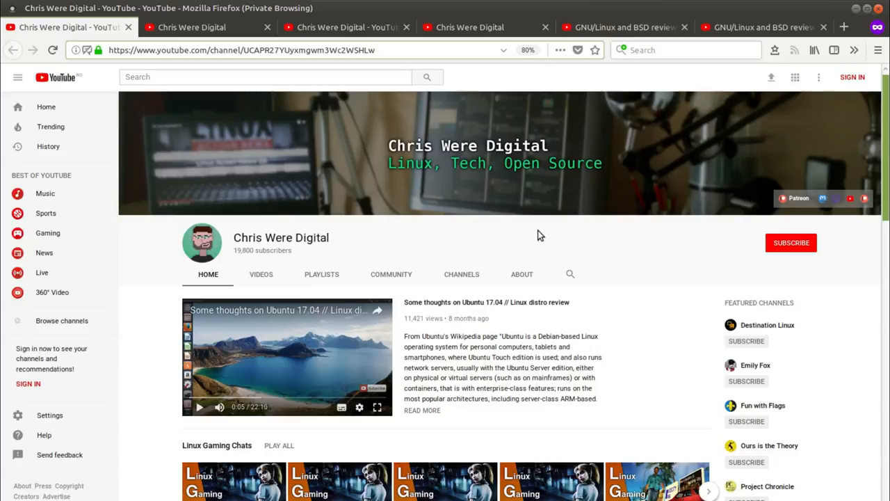
{"action": "left_click", "coordinate": [374, 50]}
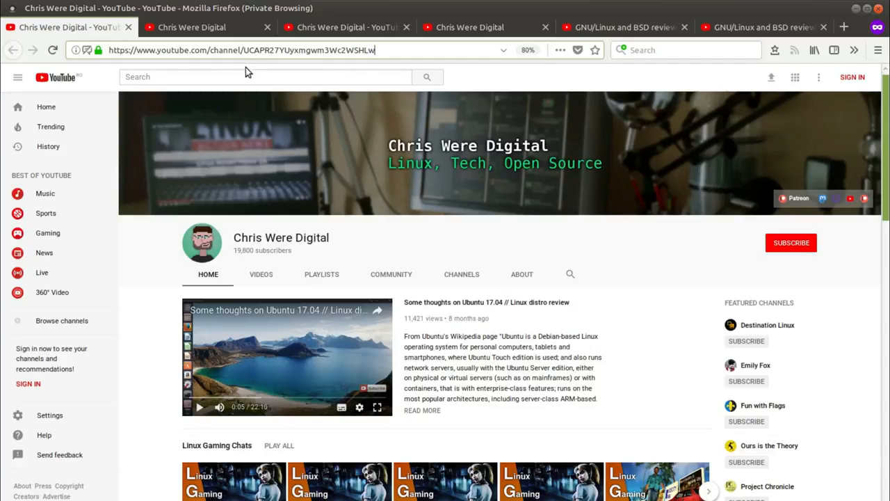
{"action": "double_click", "coordinate": [285, 50]}
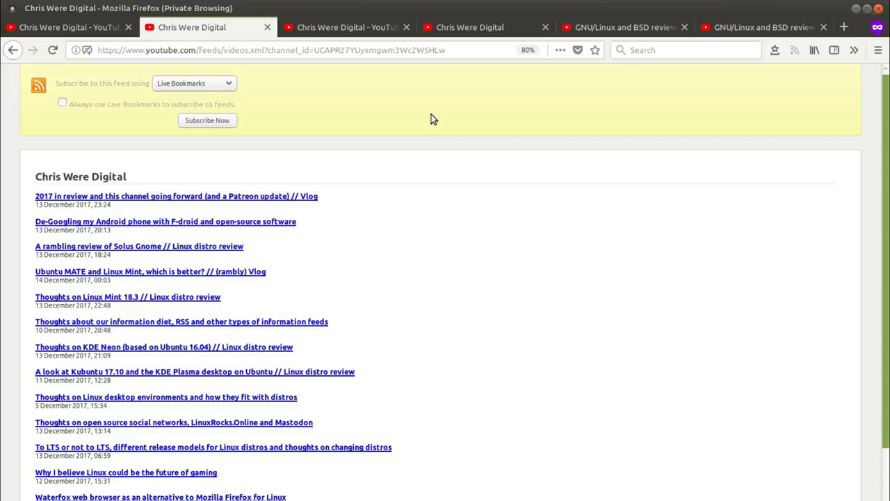
{"action": "mouse_move", "coordinate": [466, 155]}
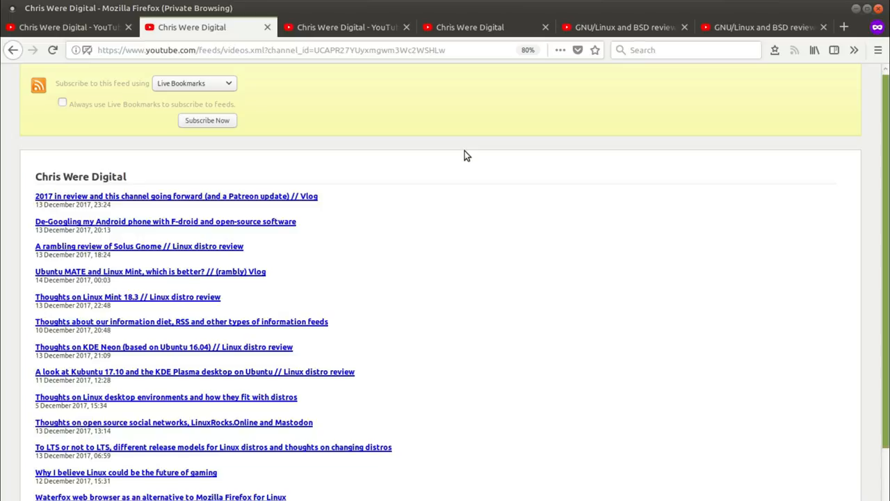
{"action": "mouse_move", "coordinate": [417, 129]}
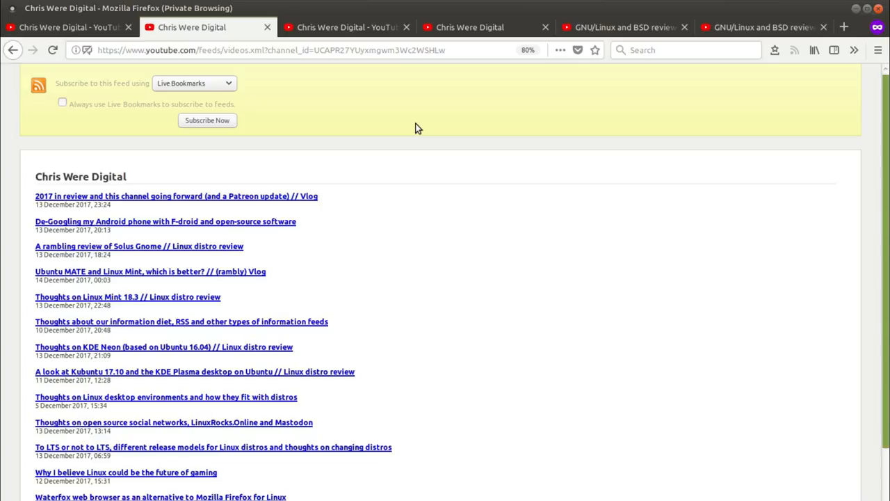
{"action": "mouse_move", "coordinate": [451, 144]}
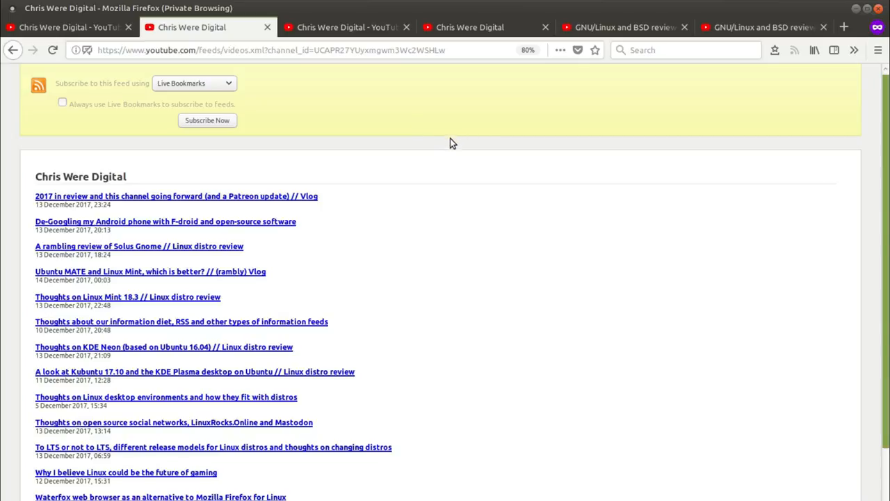
{"action": "mouse_move", "coordinate": [341, 150]}
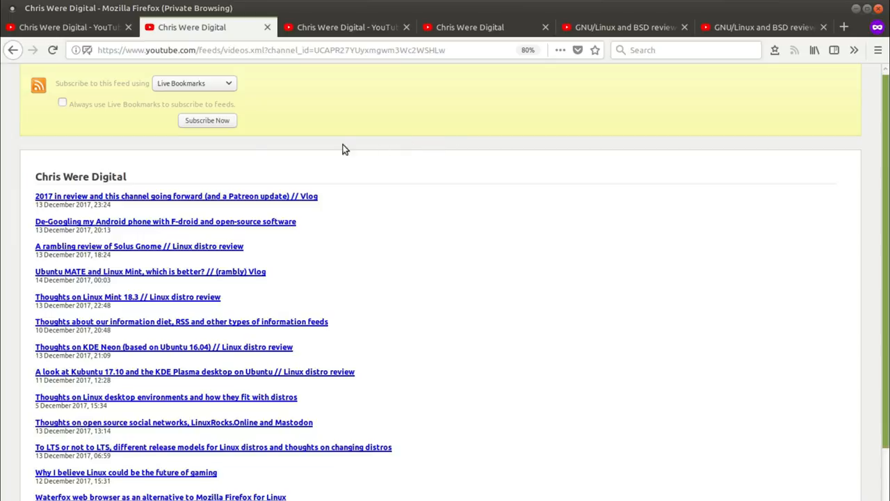
{"action": "mouse_move", "coordinate": [527, 179]}
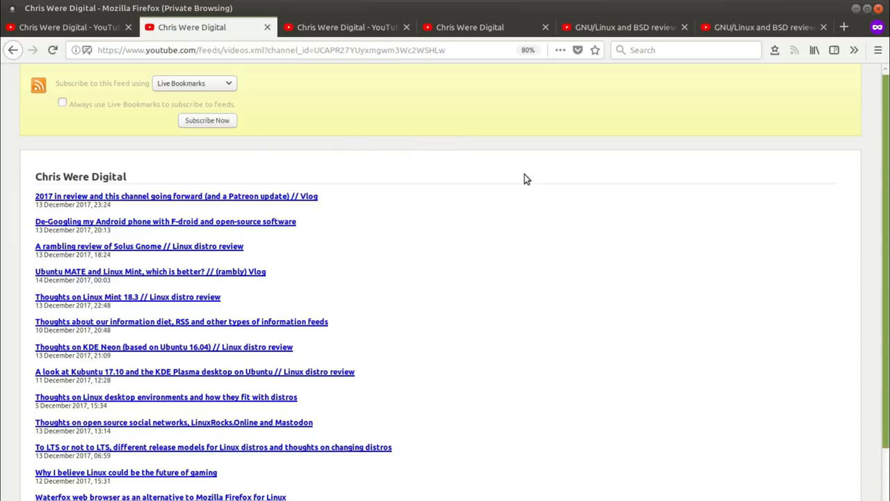
{"action": "mouse_move", "coordinate": [514, 330]}
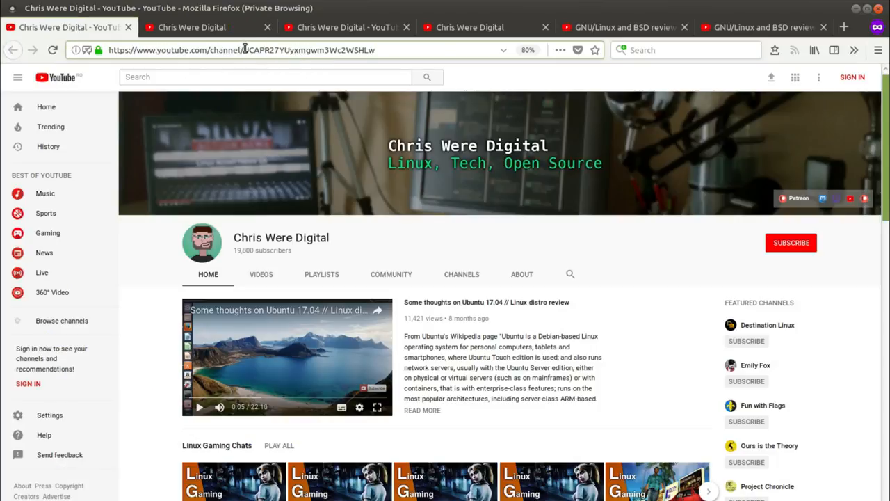
{"action": "double_click", "coordinate": [309, 50]}
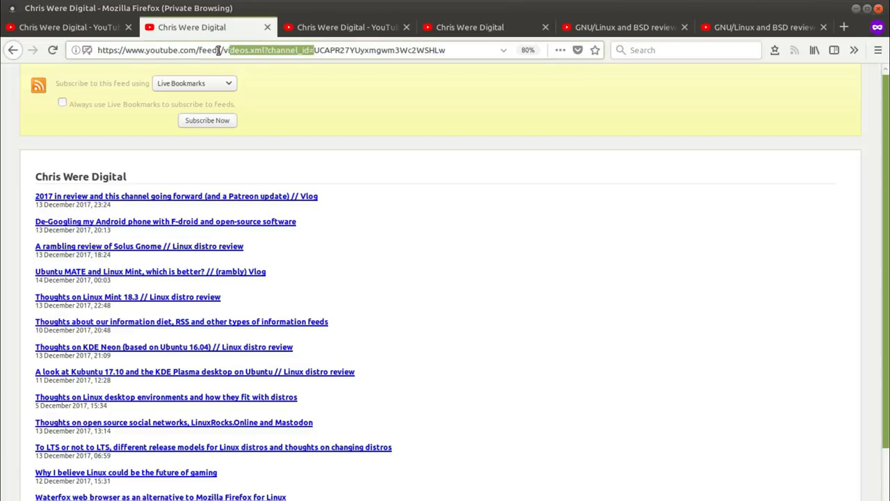
{"action": "left_click", "coordinate": [278, 49]}
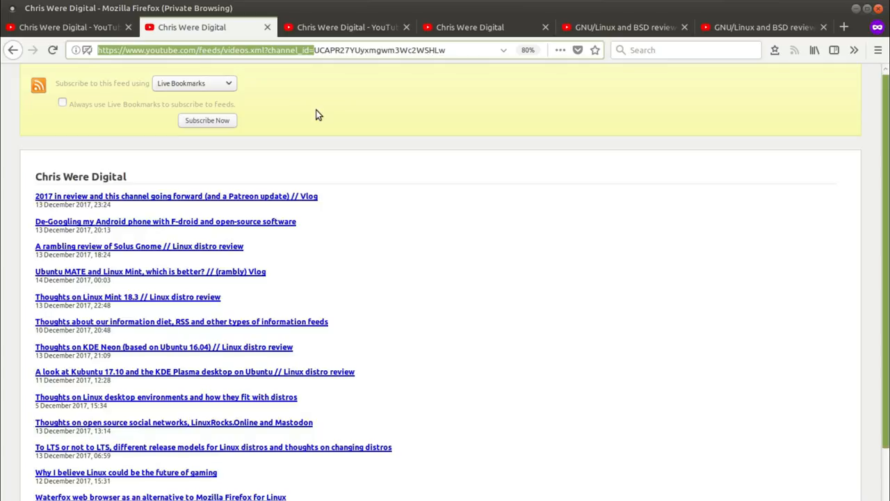
Return to the videos.xml?channel_id= feed tab and highlight its matching channel ID.
{"action": "left_click", "coordinate": [66, 27]}
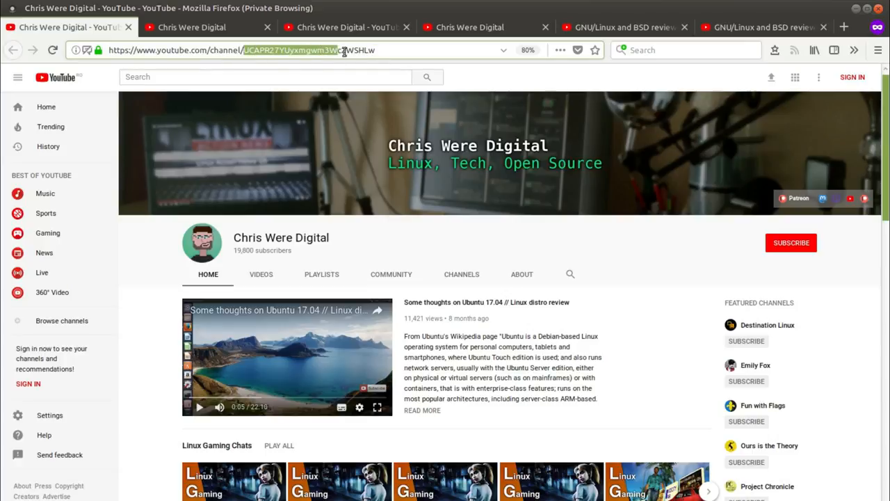
{"action": "left_click", "coordinate": [191, 27]}
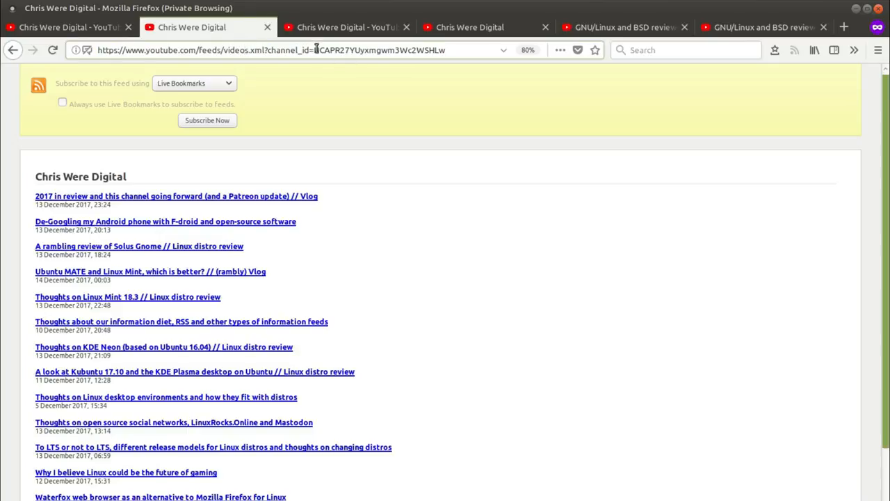
{"action": "double_click", "coordinate": [379, 50]}
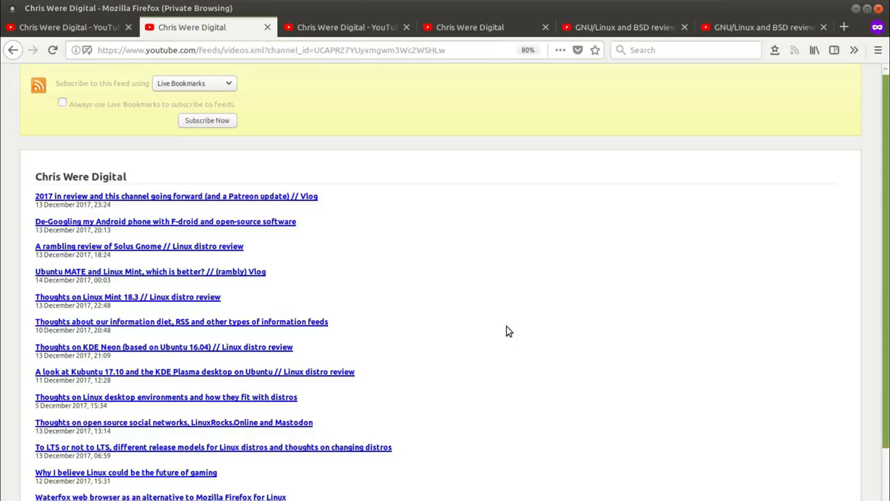
{"action": "mouse_move", "coordinate": [346, 72]}
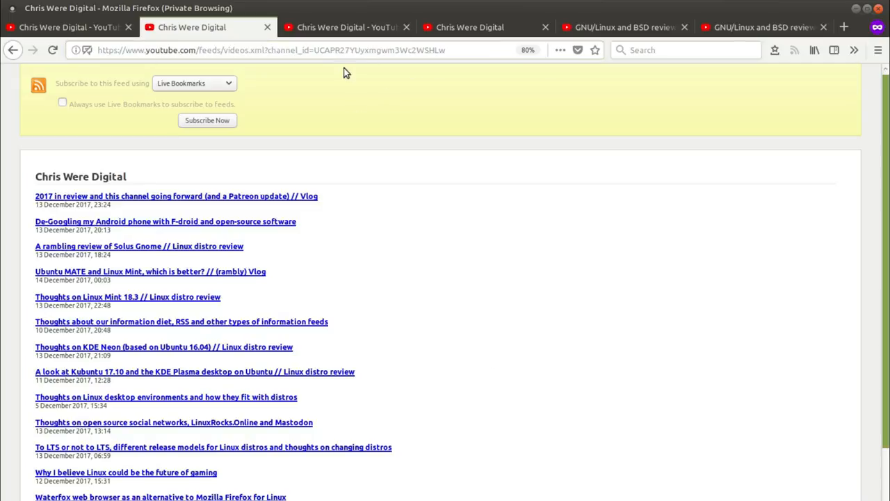
View the /user/ channel page, then the feeds/videos.xml?user=ChrisWereDigital feed tab.
{"action": "left_click", "coordinate": [341, 27]}
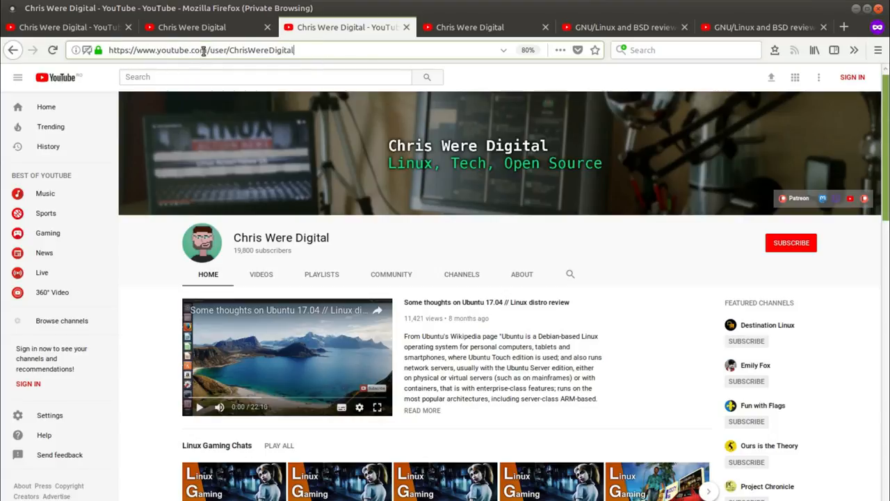
{"action": "mouse_move", "coordinate": [333, 63]}
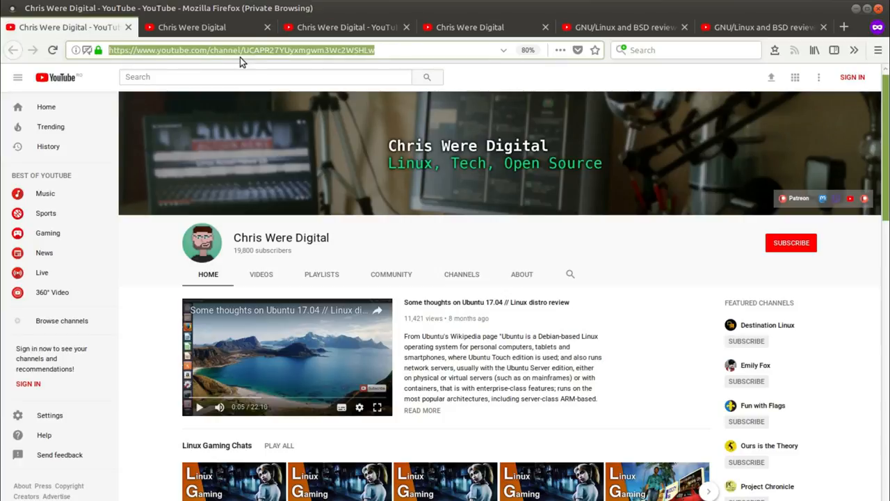
{"action": "left_click", "coordinate": [348, 27]}
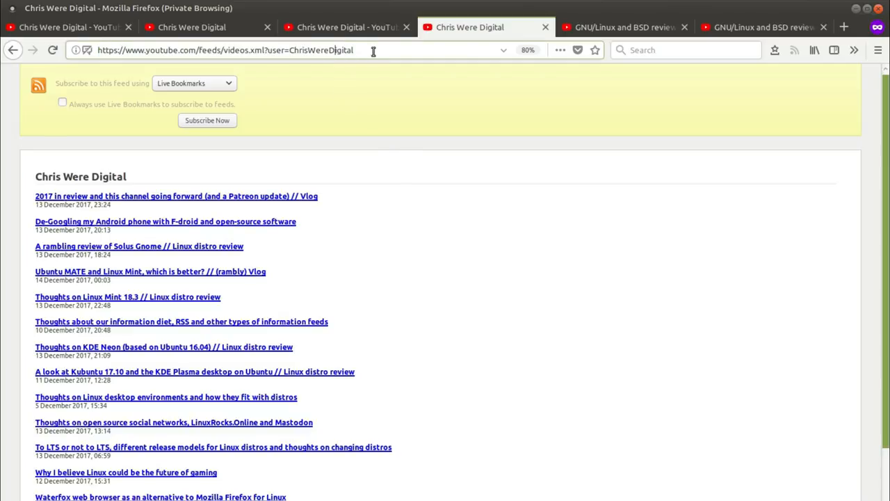
{"action": "double_click", "coordinate": [320, 49]}
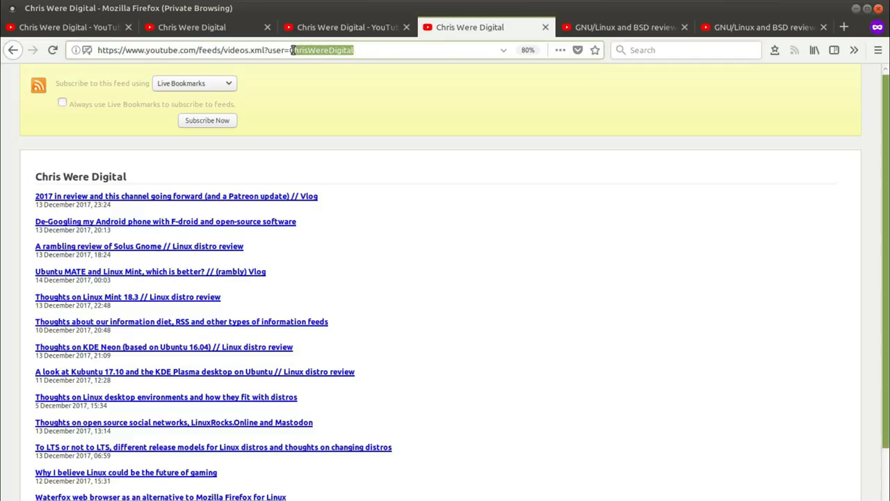
{"action": "left_click", "coordinate": [361, 50]}
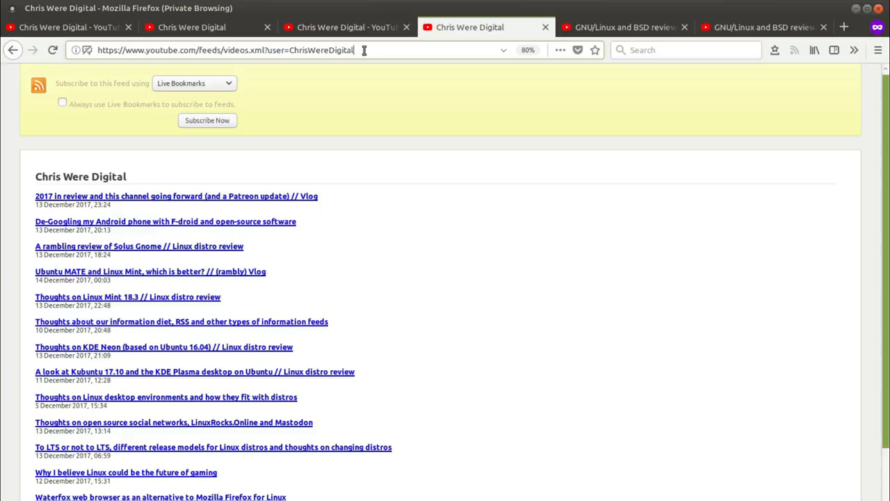
{"action": "mouse_move", "coordinate": [295, 69]}
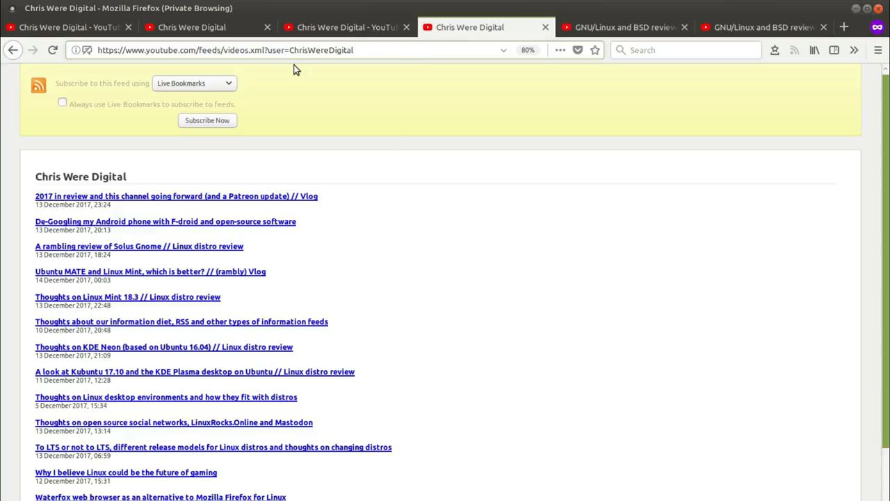
{"action": "mouse_move", "coordinate": [341, 99]}
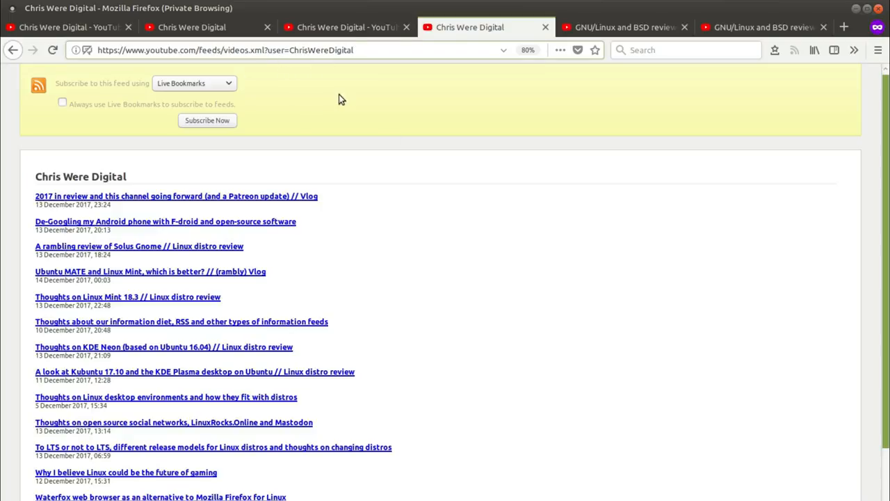
{"action": "mouse_move", "coordinate": [368, 131]}
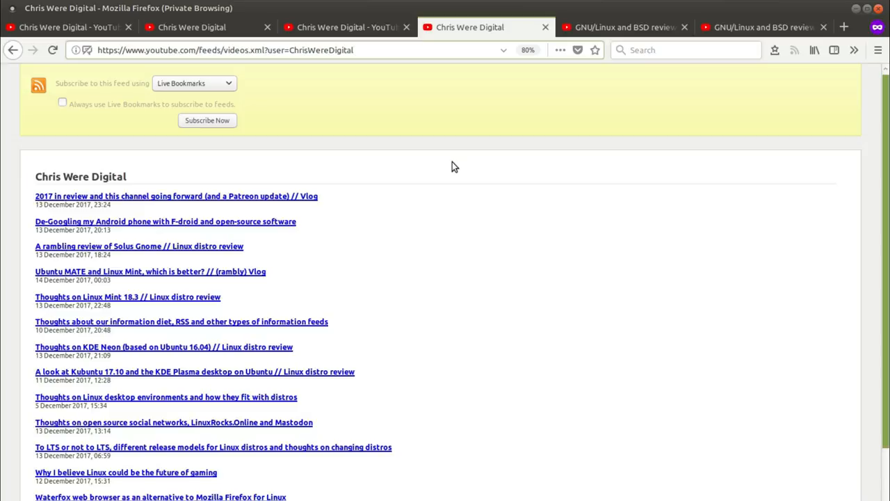
{"action": "mouse_move", "coordinate": [489, 182]}
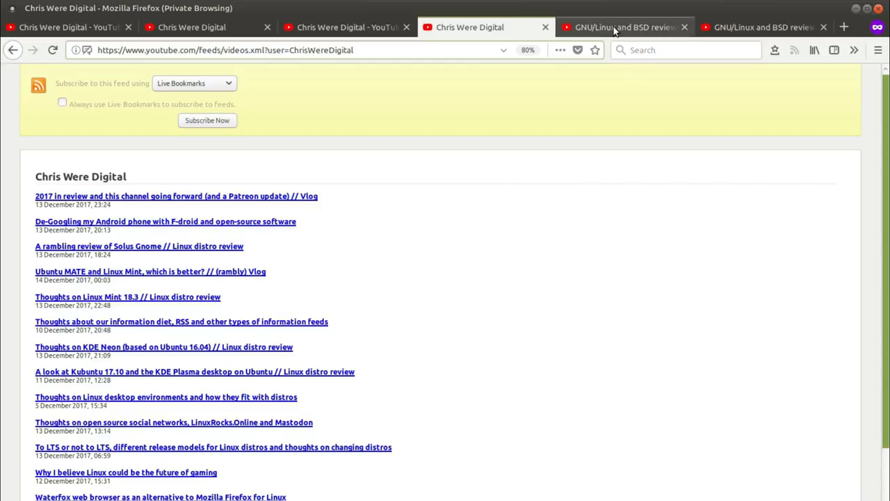
Open the GNU/Linux and BSD reviews playlist tab and select its list ID.
{"action": "left_click", "coordinate": [624, 27]}
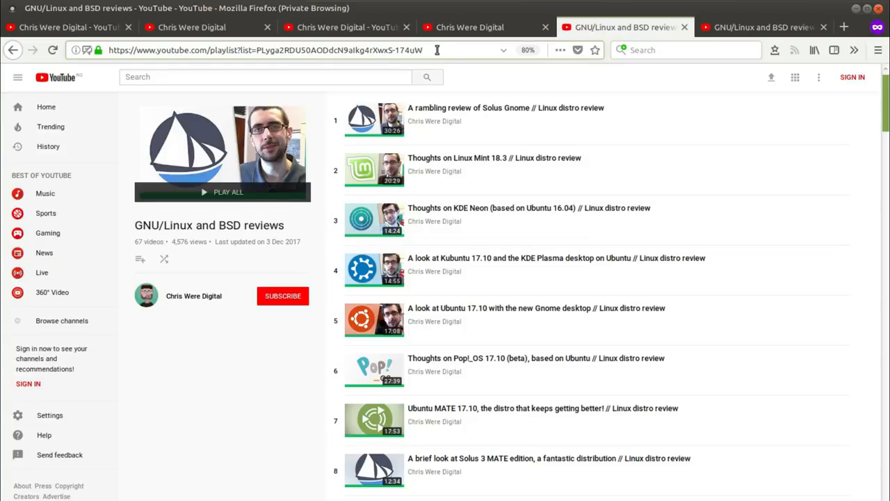
{"action": "double_click", "coordinate": [416, 50]}
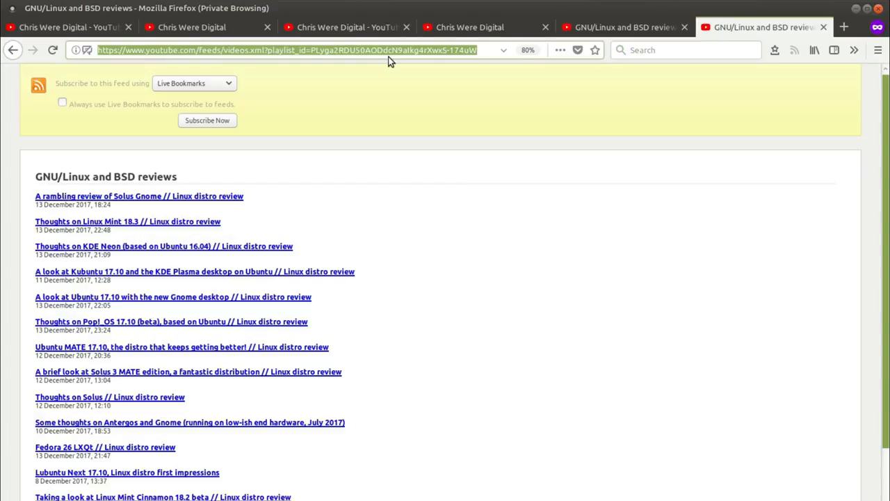
Mark the playlist ID in the feed address, then return to the /user/ channel page.
{"action": "left_click", "coordinate": [312, 49]}
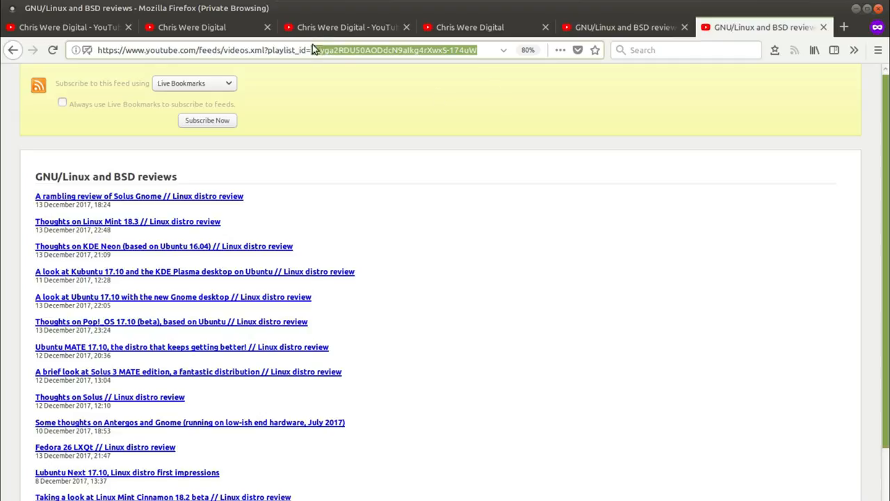
{"action": "mouse_move", "coordinate": [109, 180]}
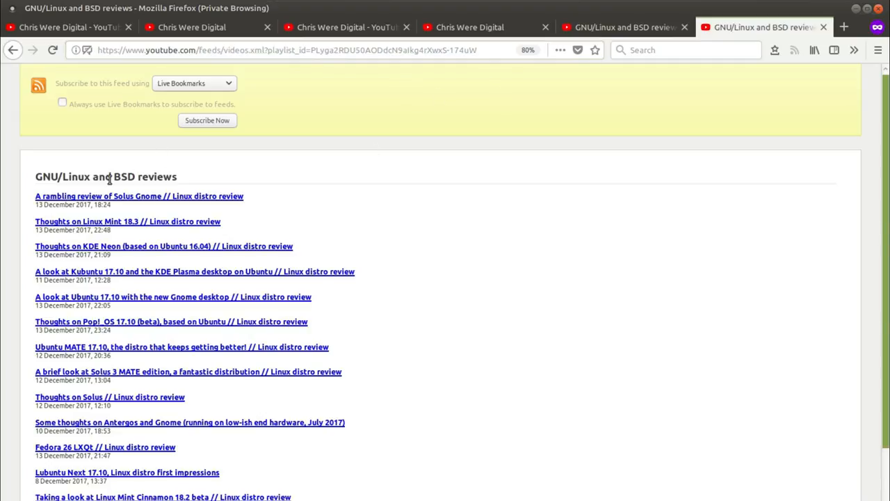
{"action": "mouse_move", "coordinate": [508, 338]}
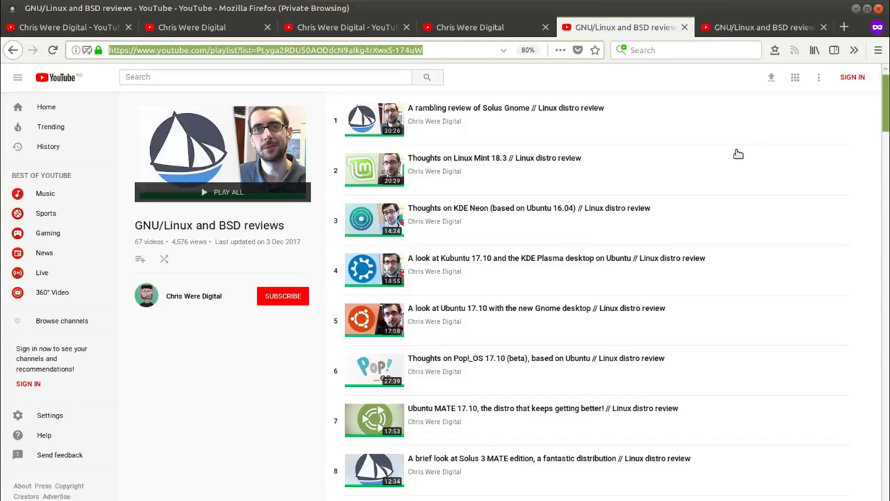
{"action": "mouse_move", "coordinate": [576, 201]}
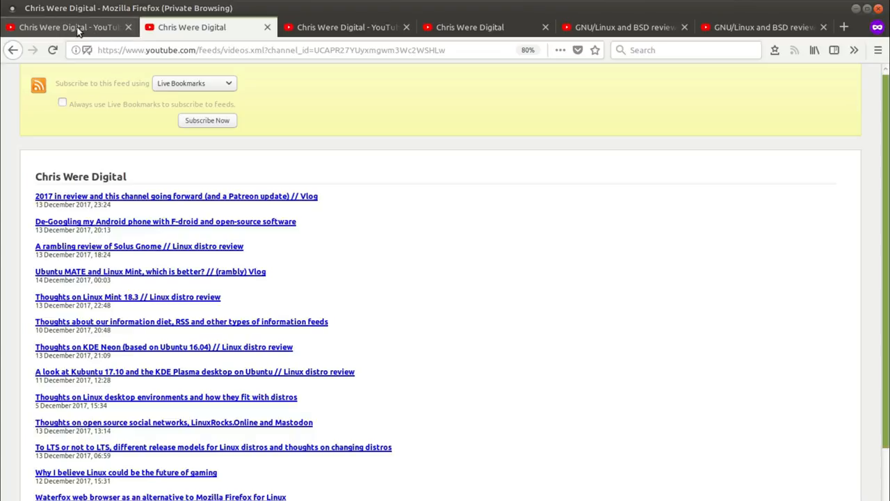
{"action": "left_click", "coordinate": [346, 27]}
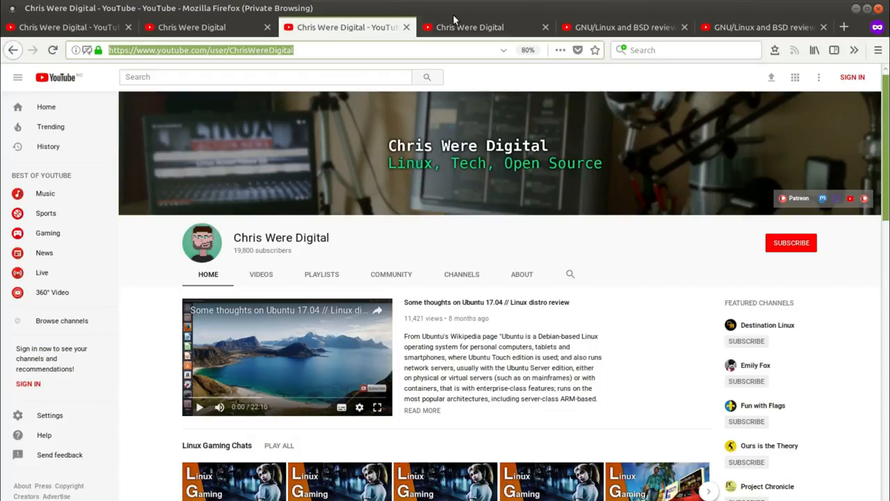